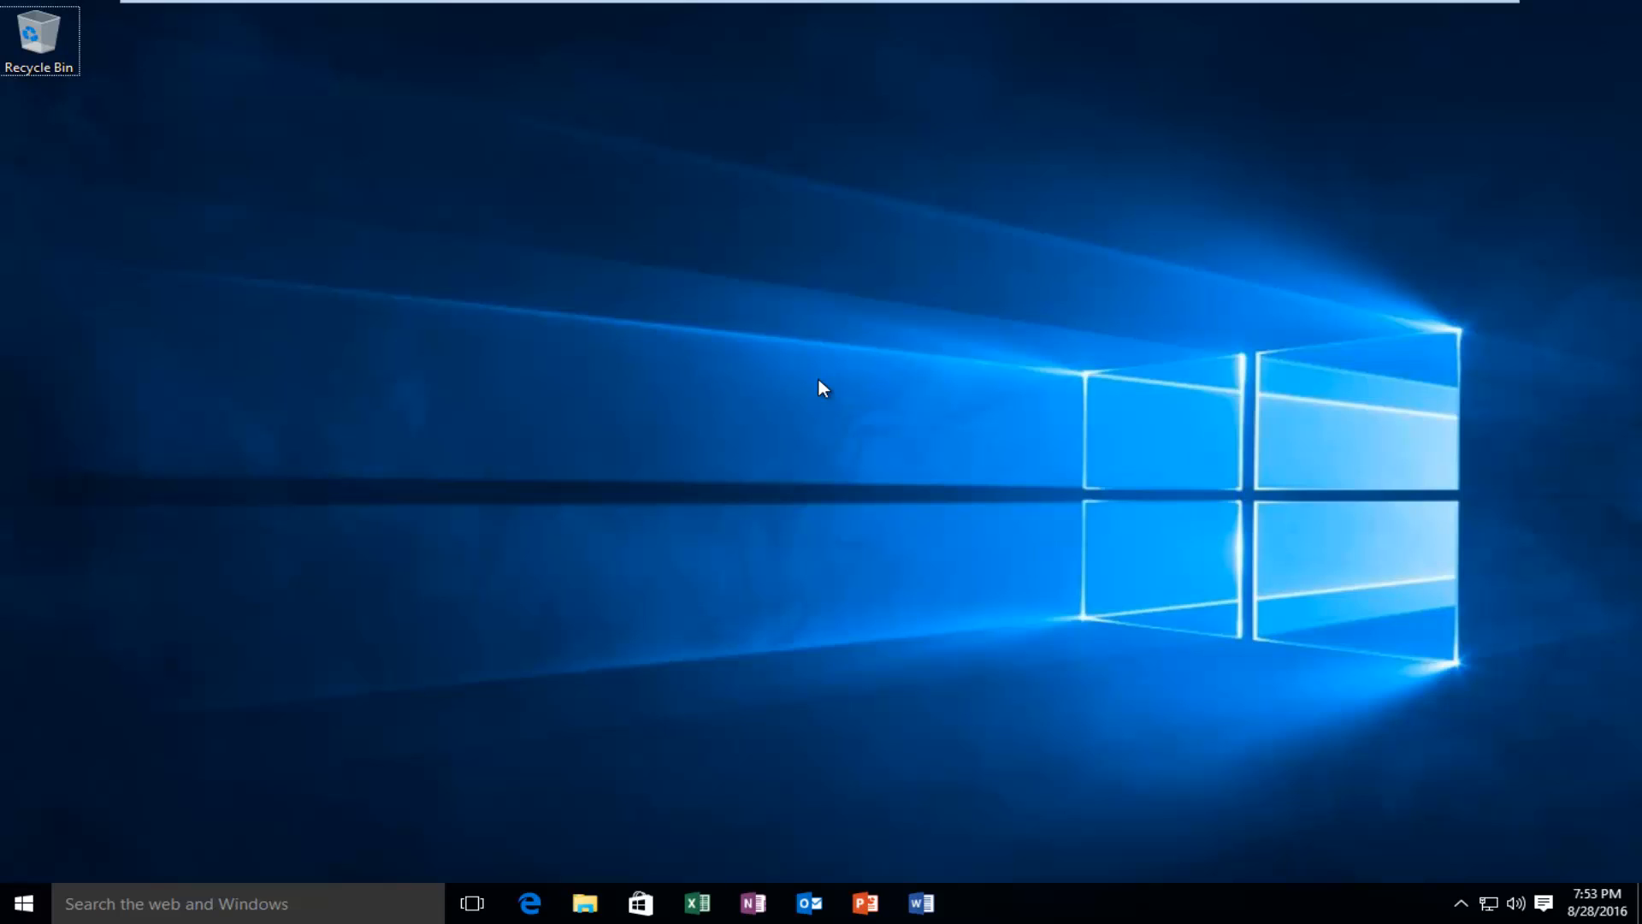
{"action": "mouse_move", "coordinate": [746, 425]}
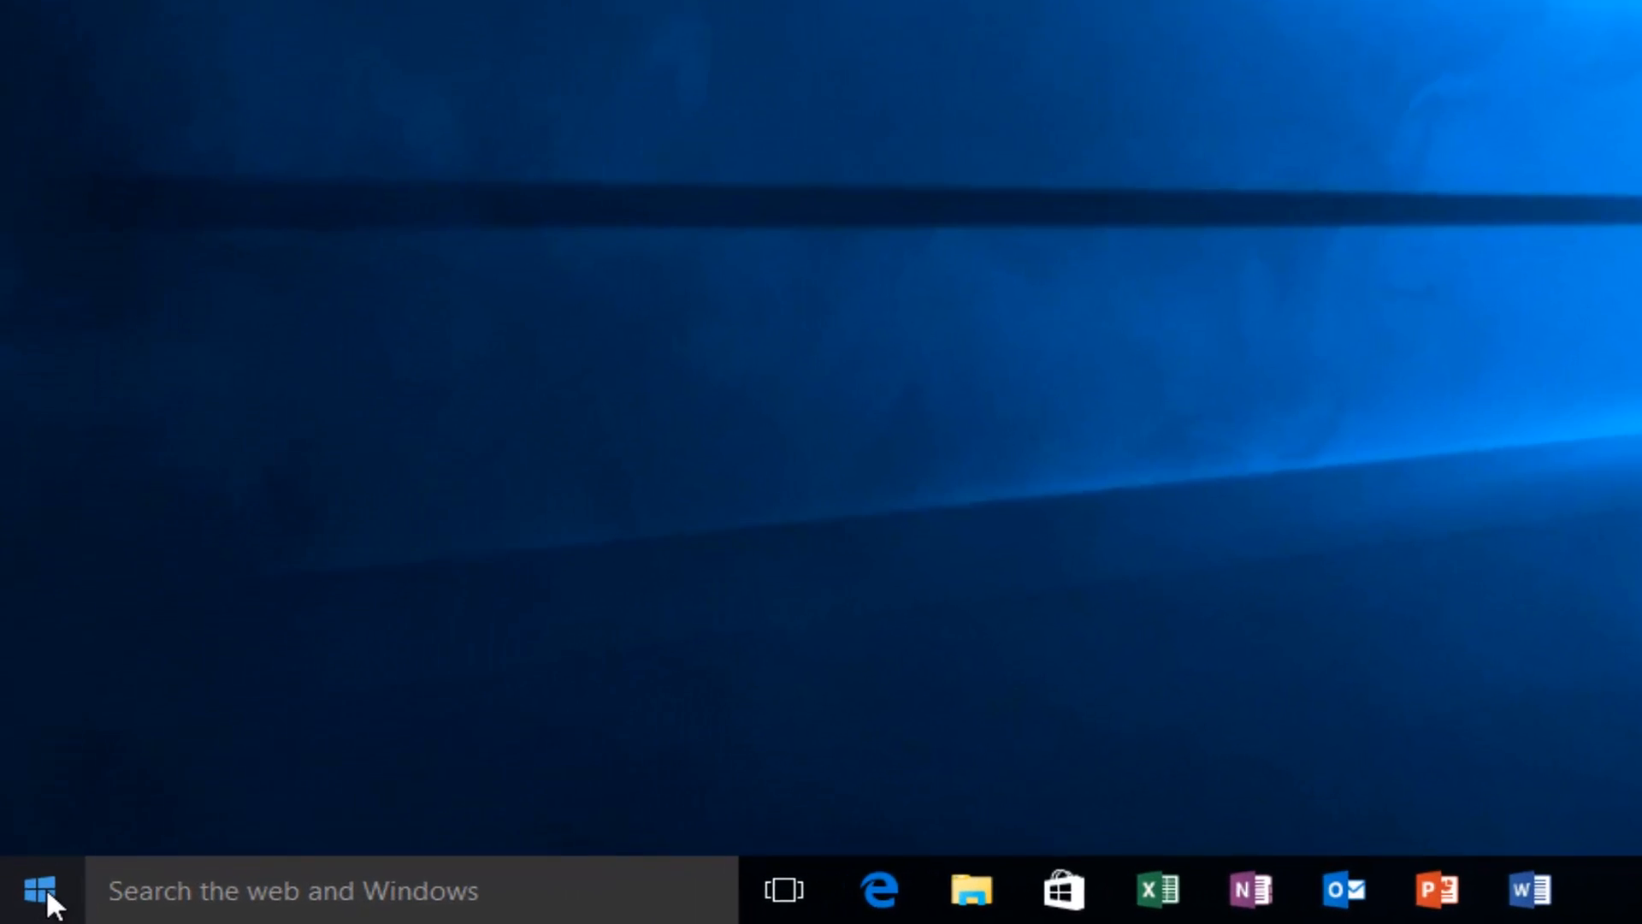
Step: Open Command Prompt (Admin) from the Start context menu, approve UAC, then close it
{"action": "right_click", "coordinate": [39, 891]}
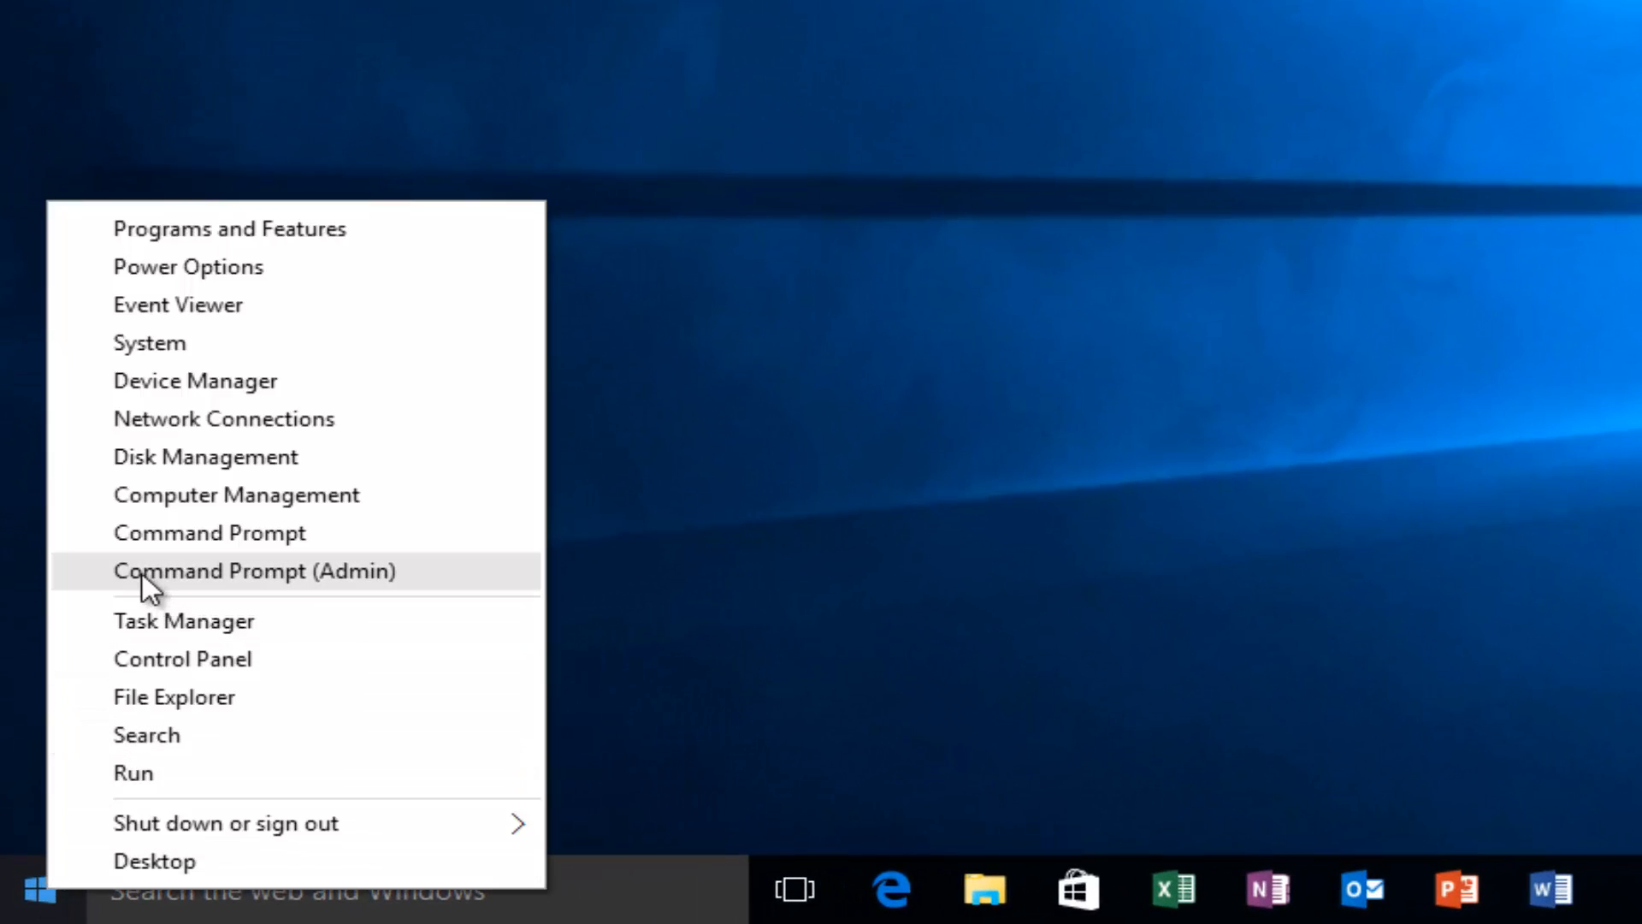
{"action": "mouse_move", "coordinate": [313, 583]}
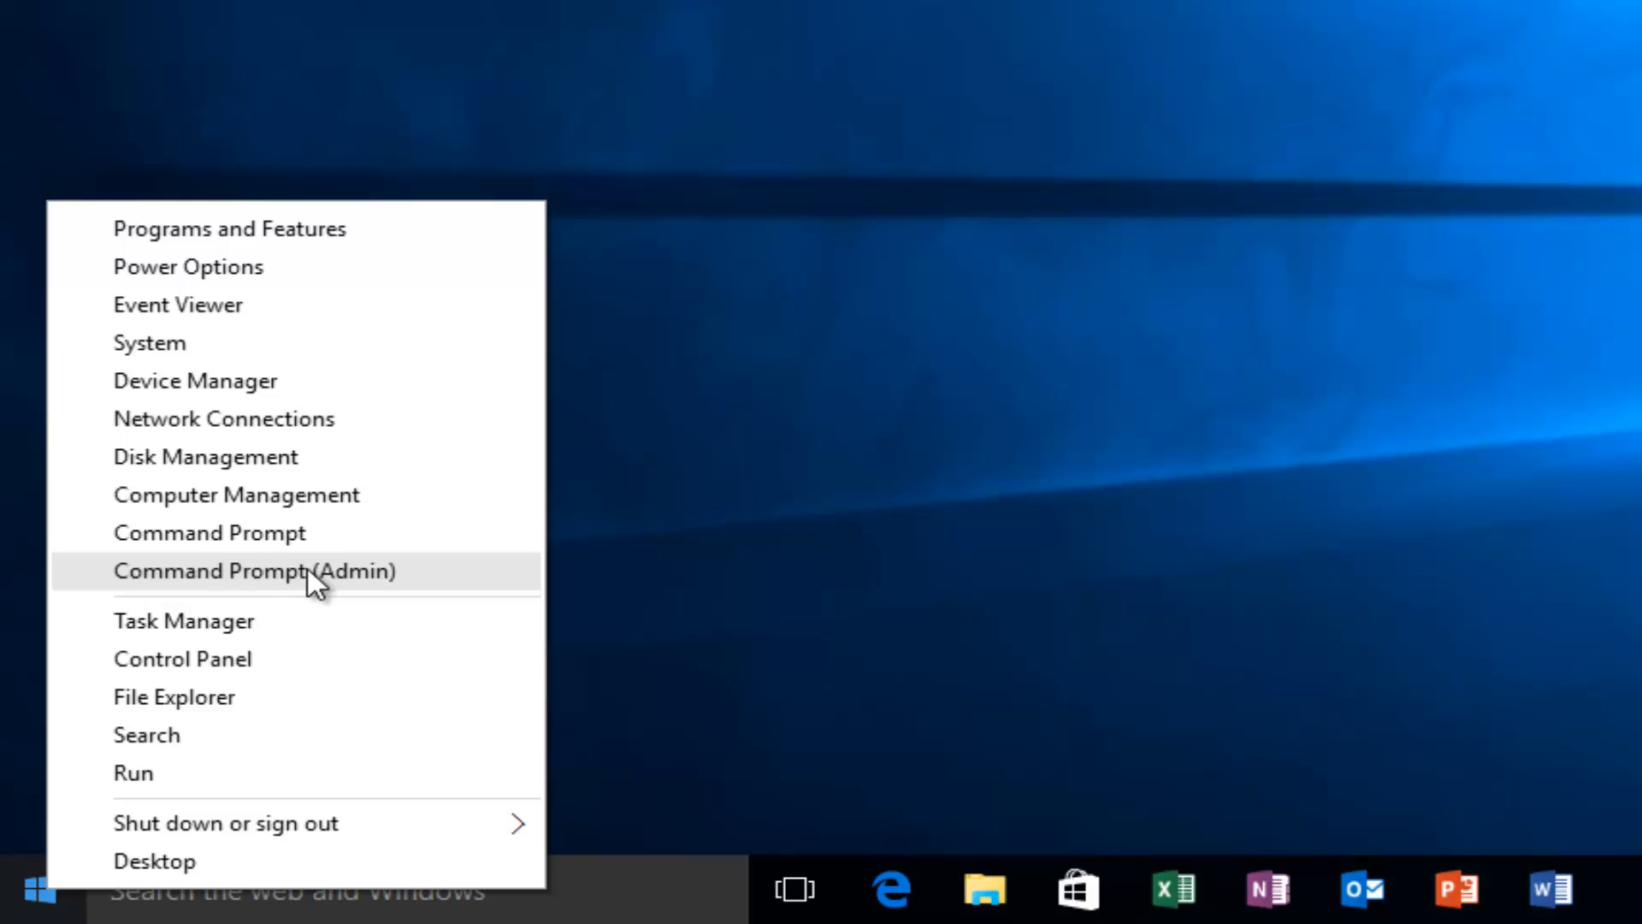
{"action": "mouse_move", "coordinate": [277, 586]}
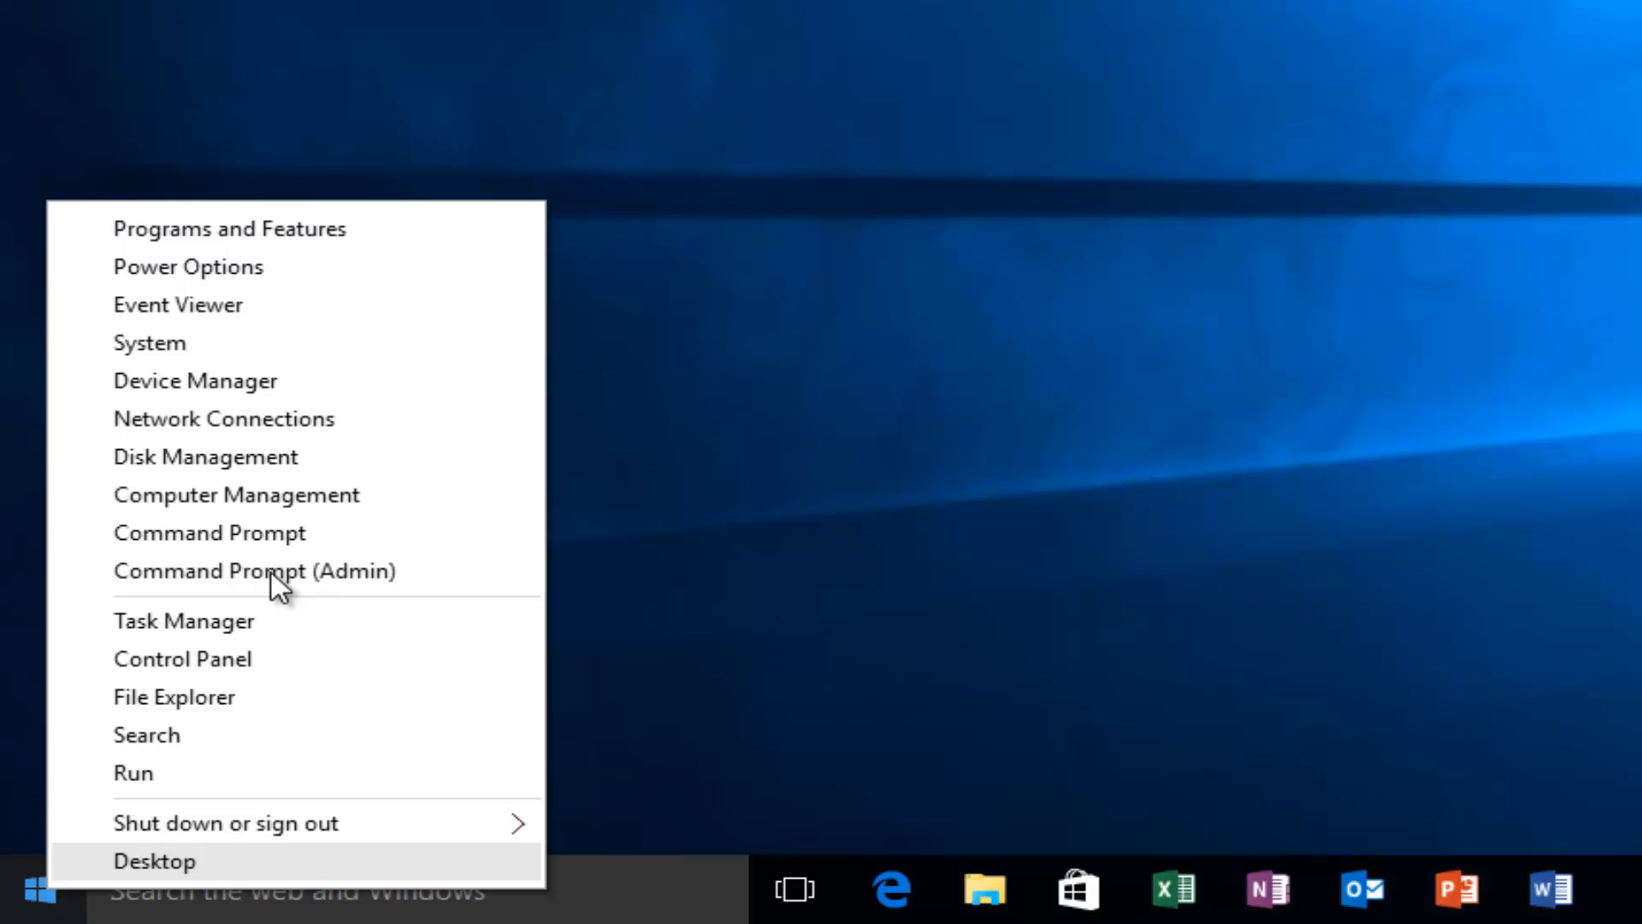
{"action": "left_click", "coordinate": [253, 570]}
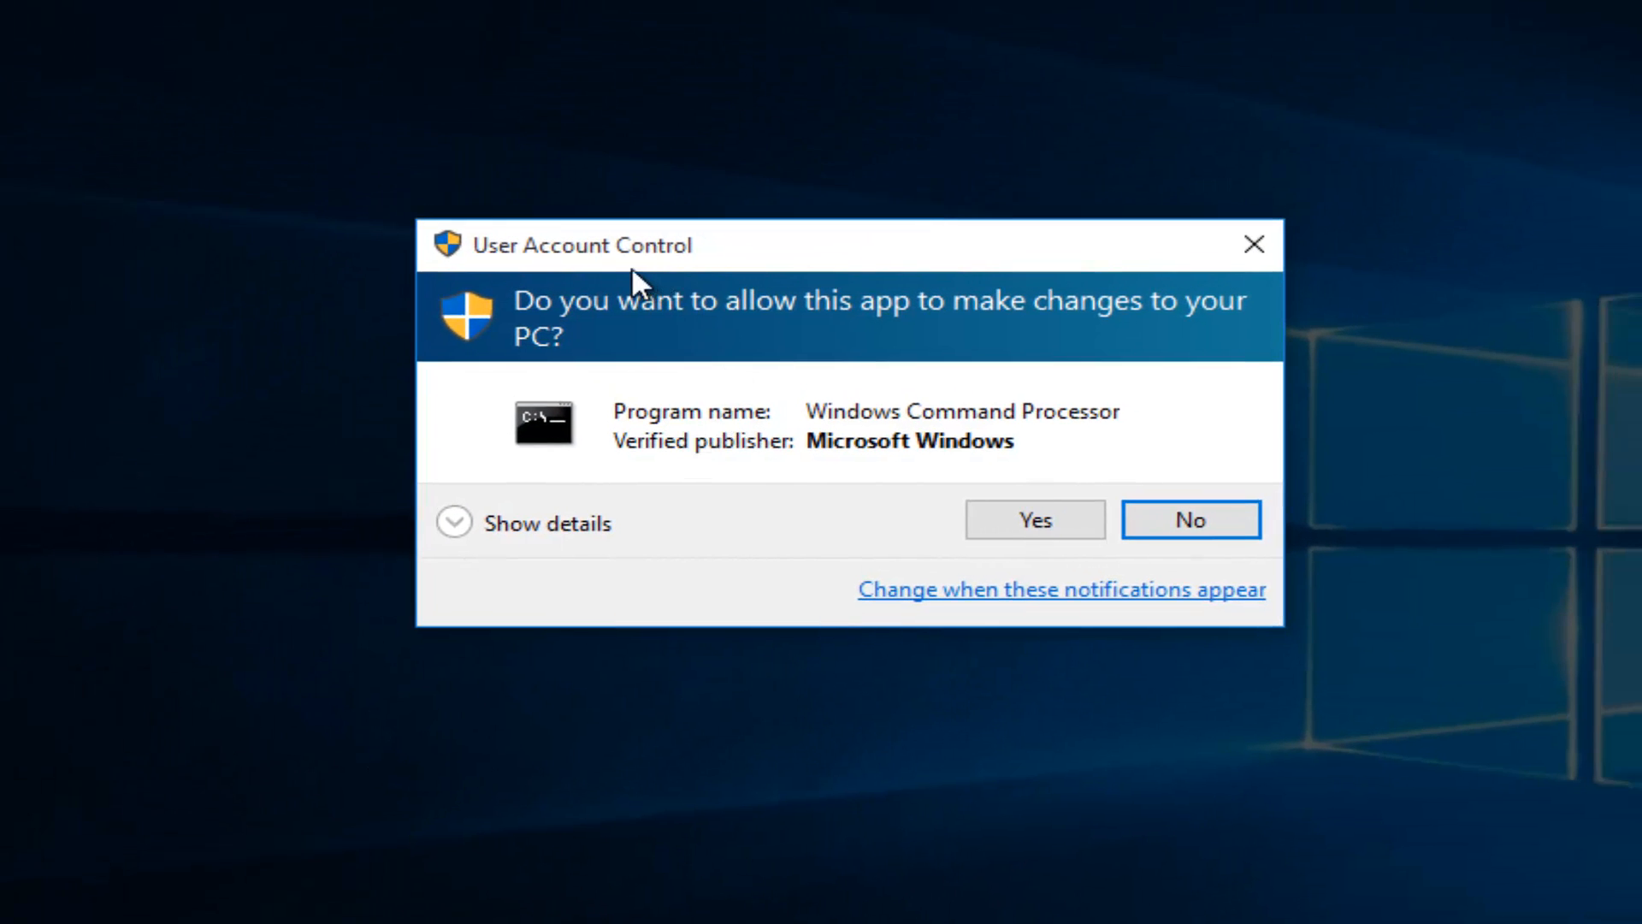
{"action": "mouse_move", "coordinate": [1033, 519]}
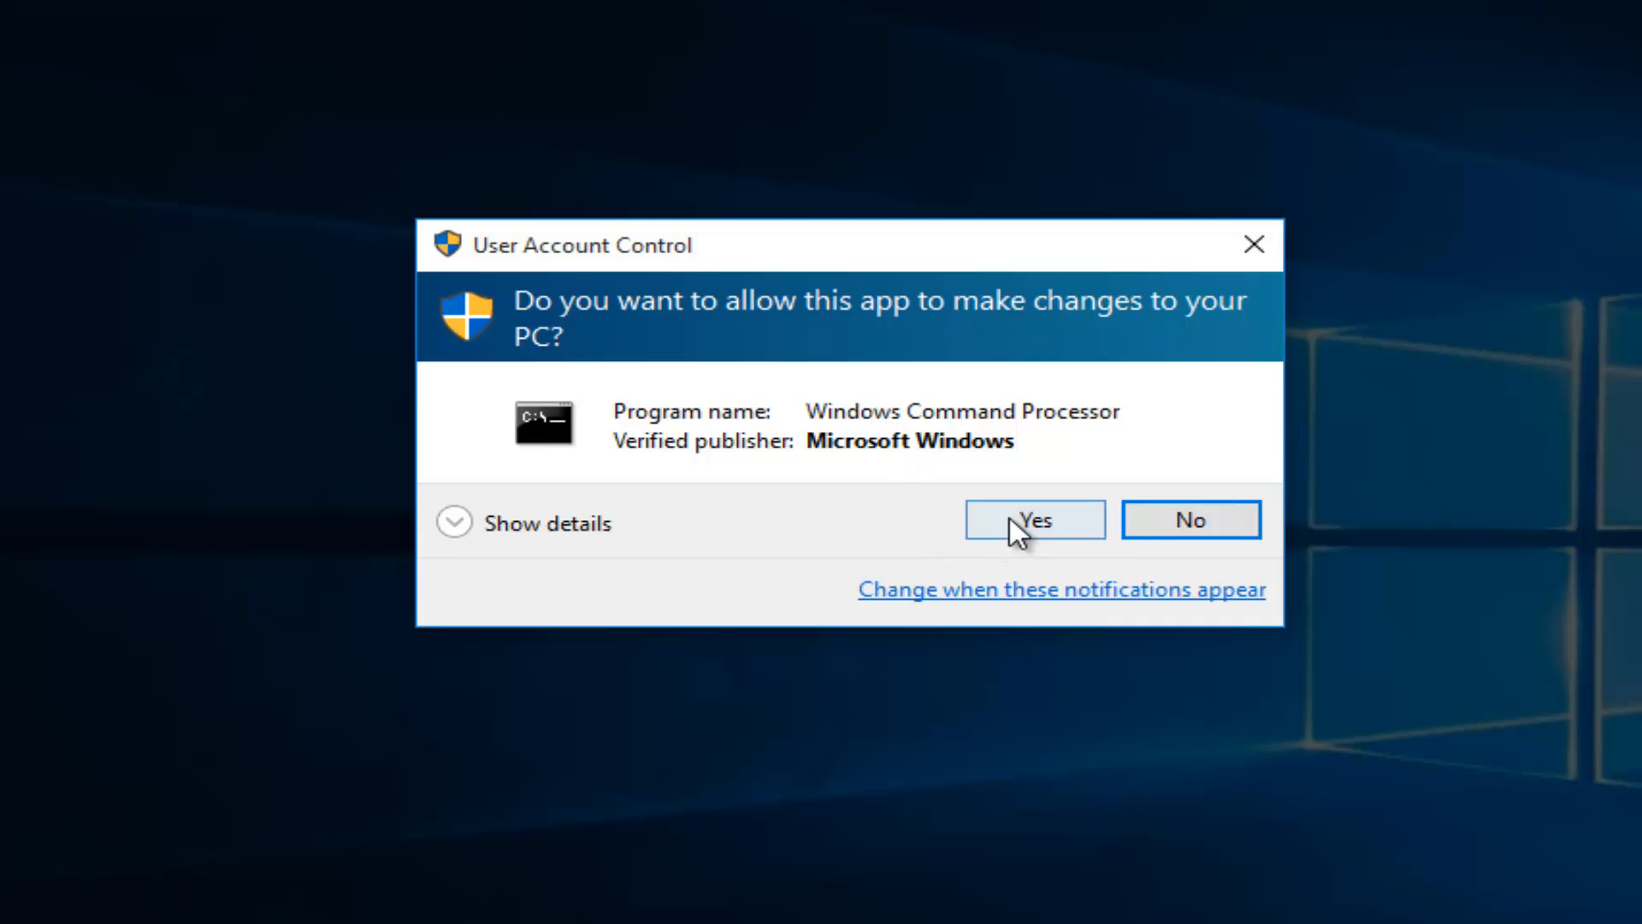
{"action": "left_click", "coordinate": [1032, 519]}
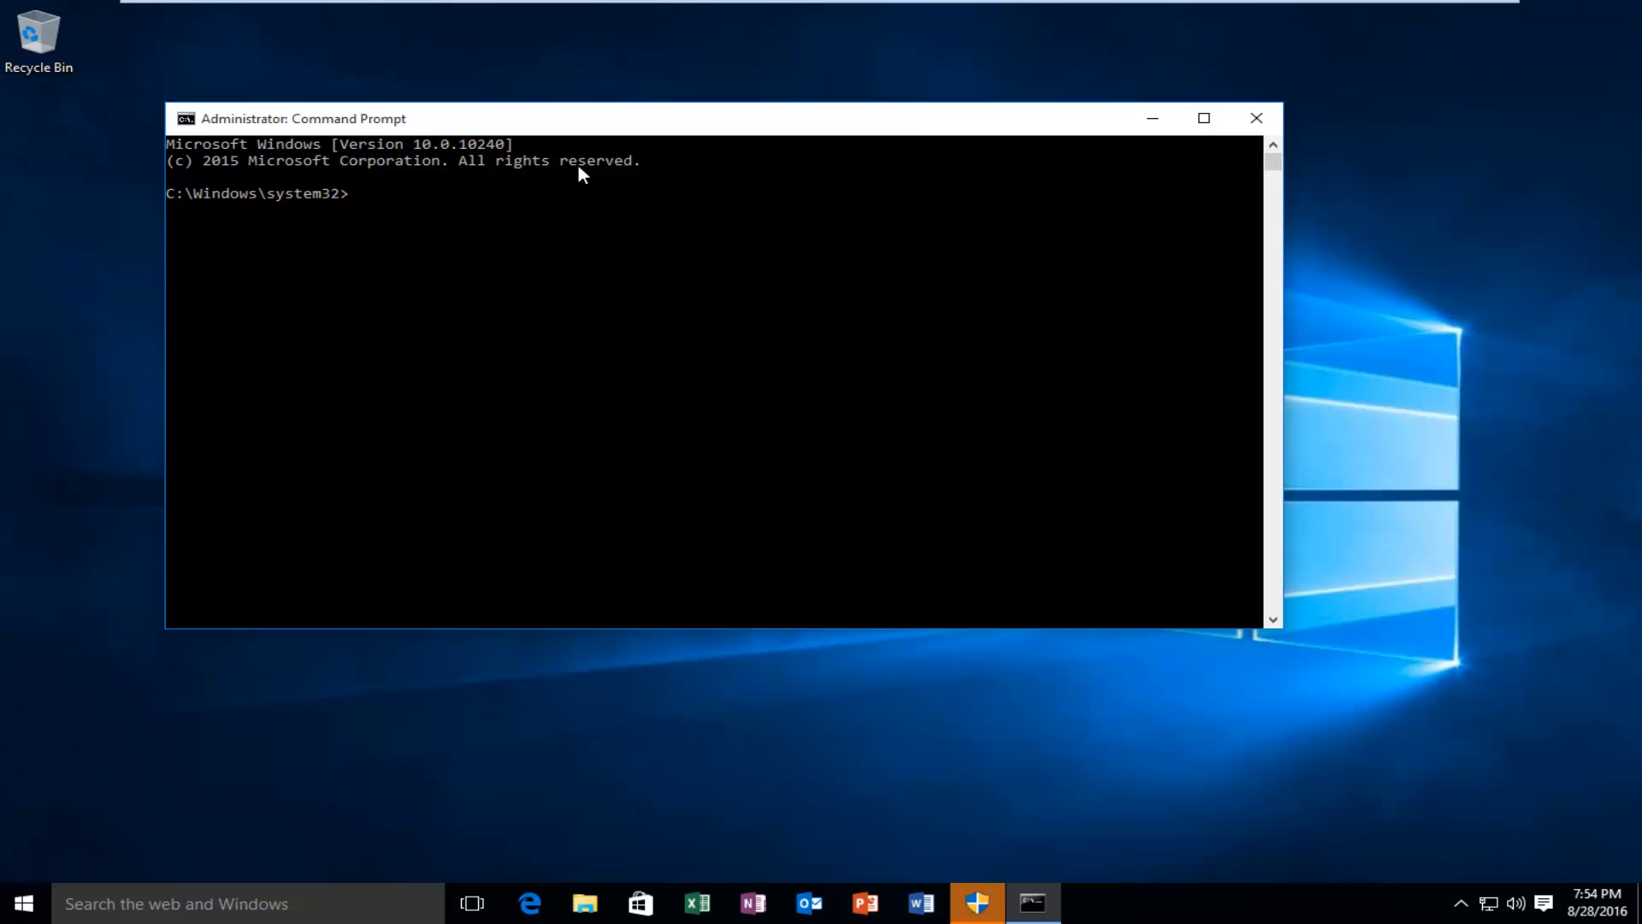
{"action": "mouse_move", "coordinate": [368, 223]}
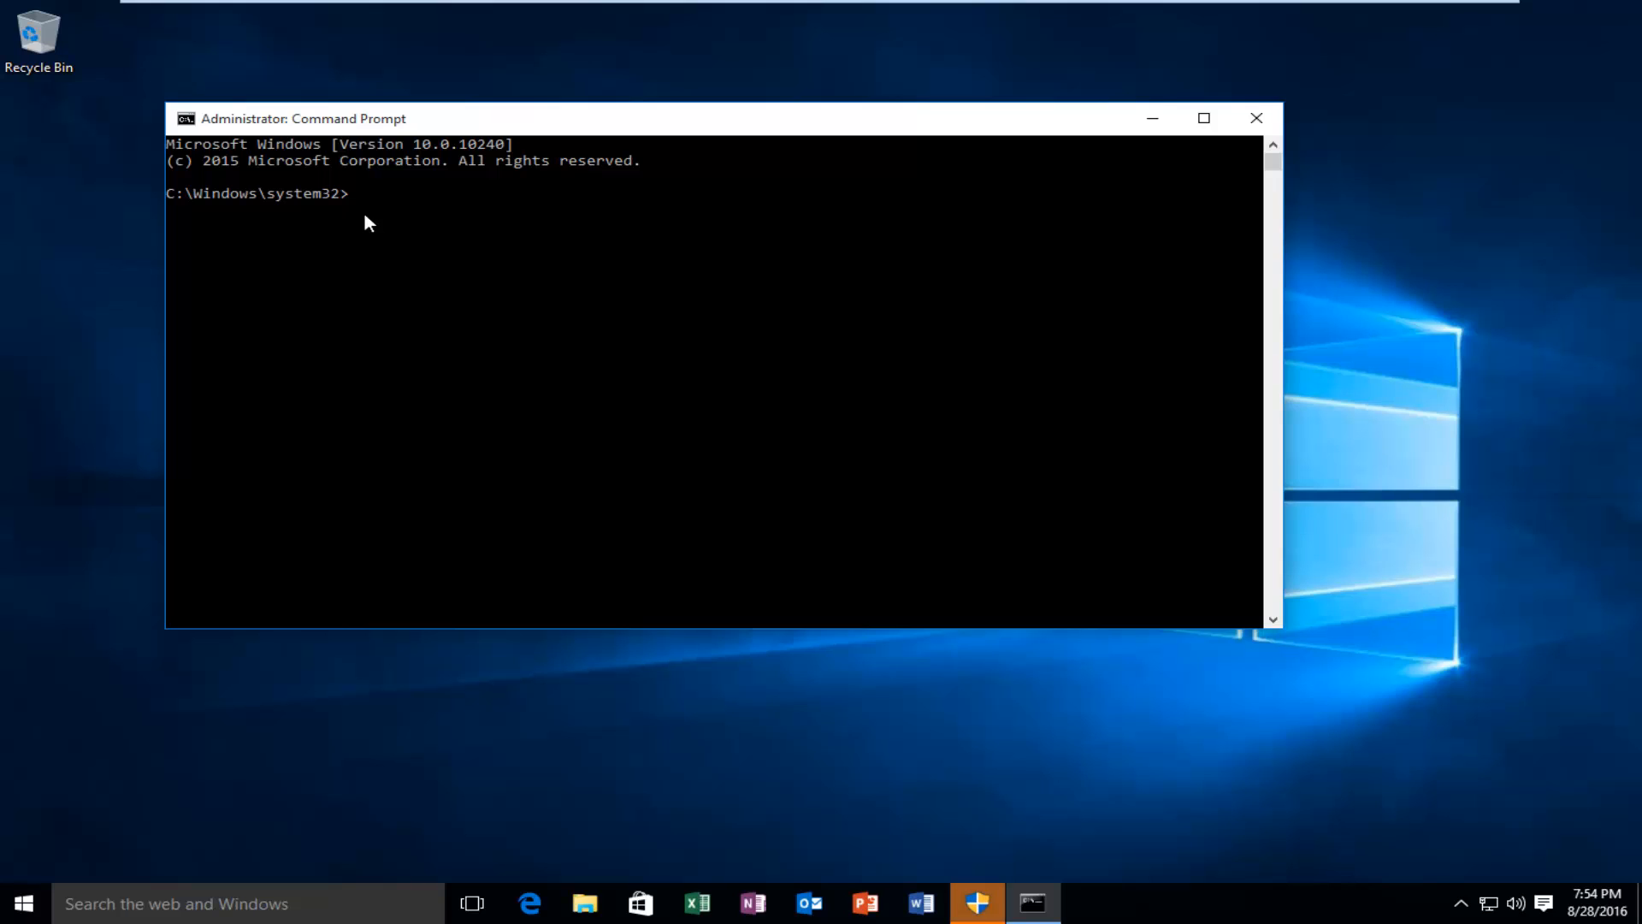
{"action": "left_click", "coordinate": [1256, 117]}
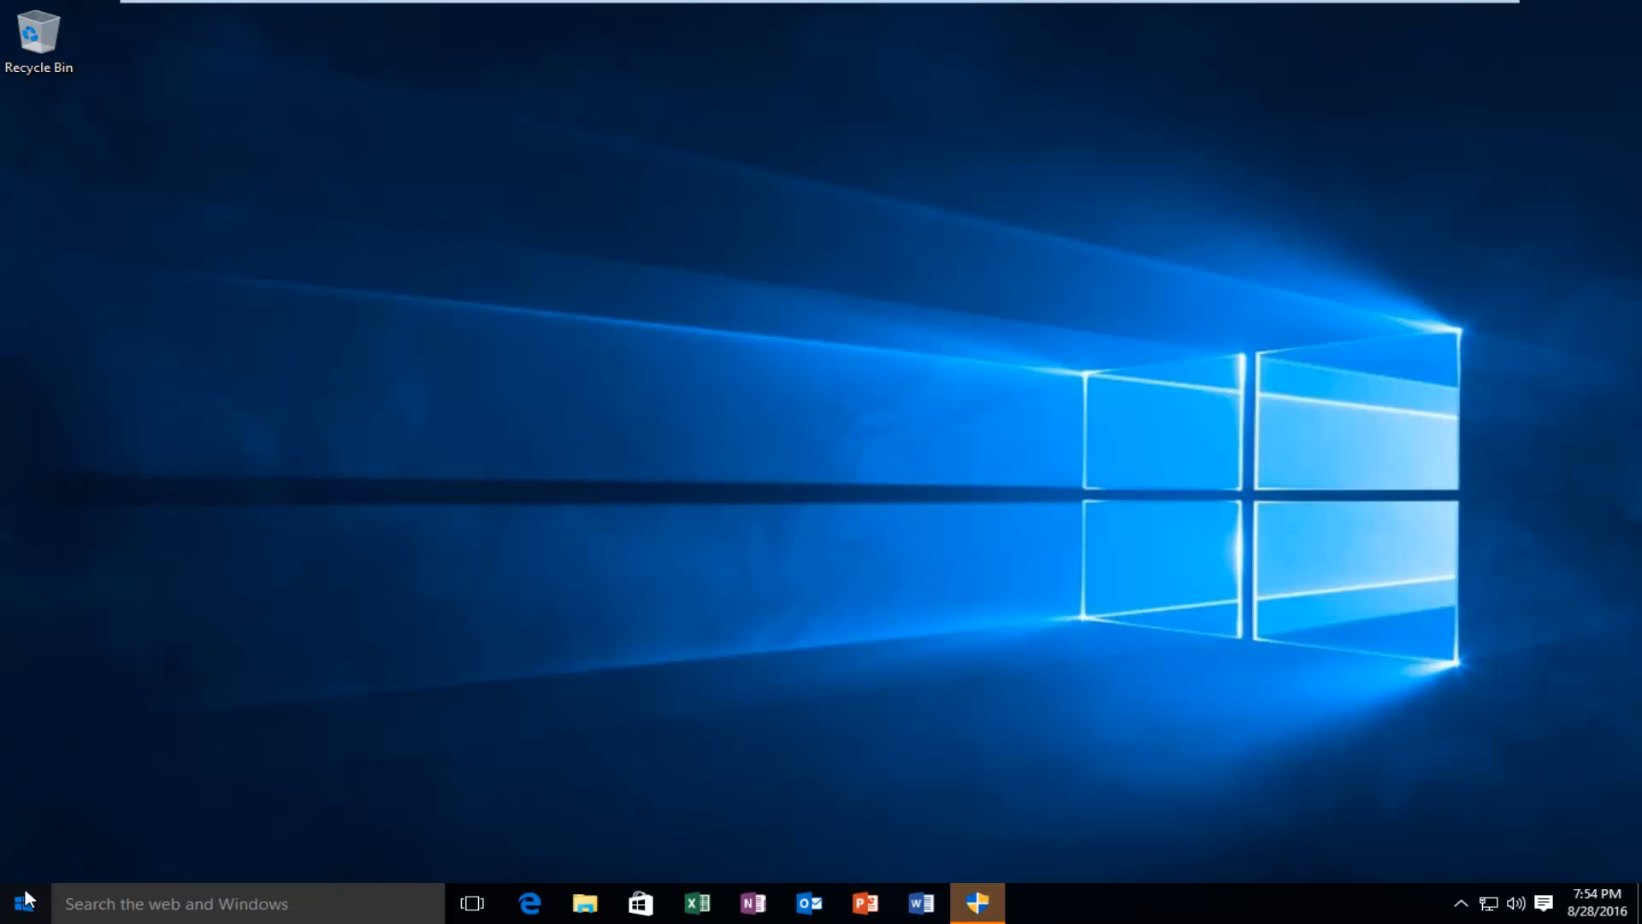
Step: Search 'comm' and choose Run as administrator on the Command Prompt result
{"action": "type", "text": "command prompt"}
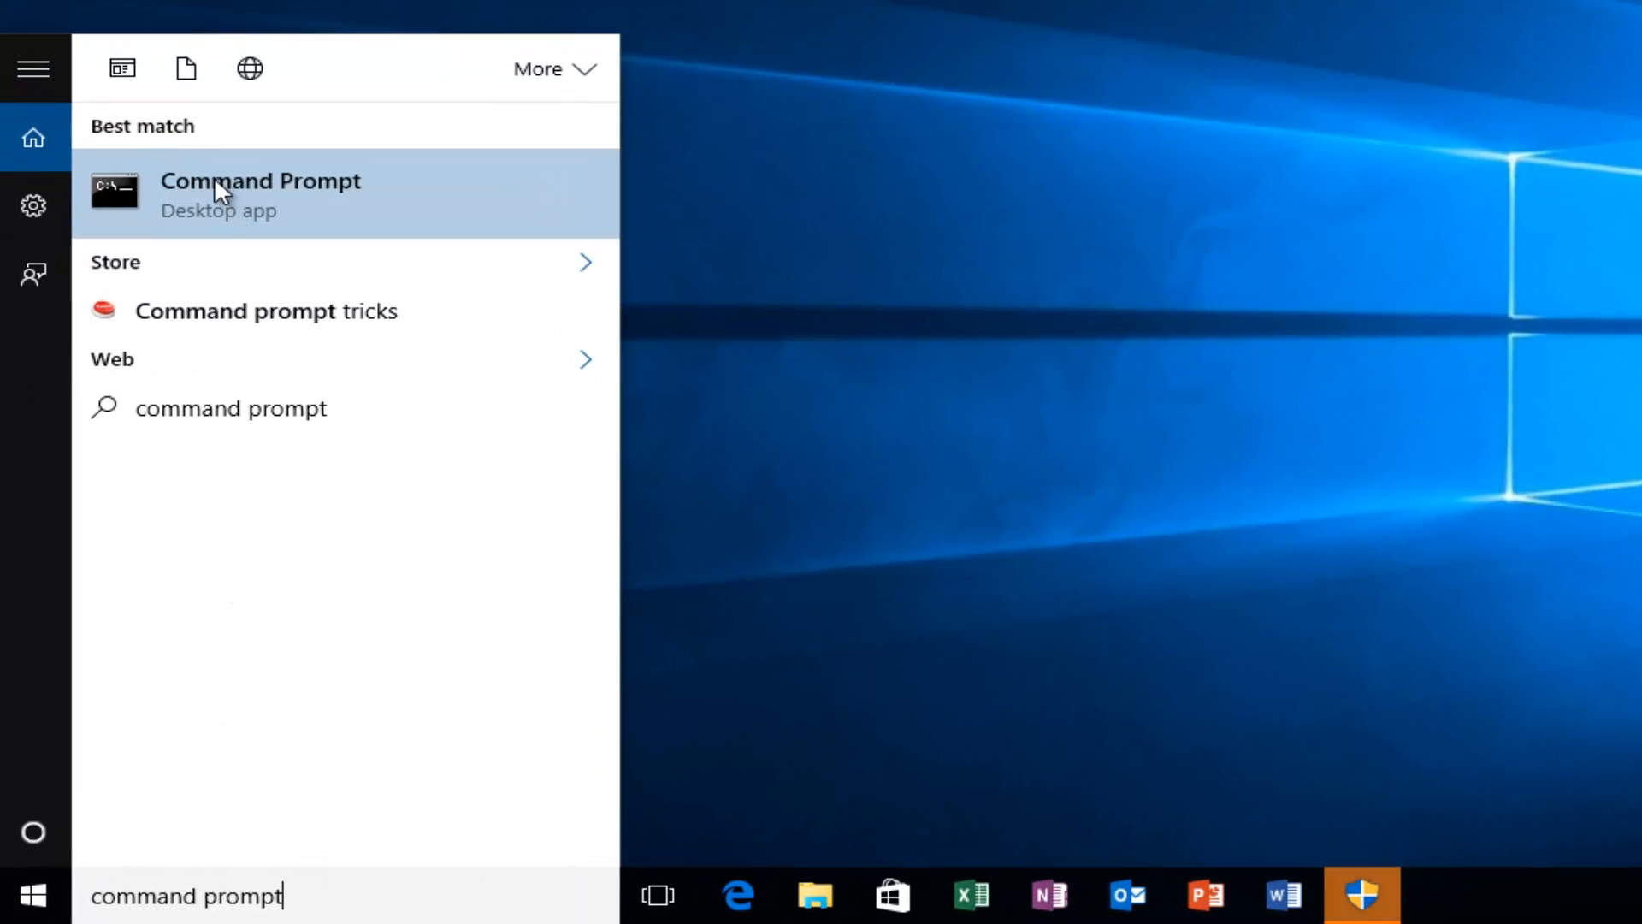
{"action": "mouse_move", "coordinate": [171, 213]}
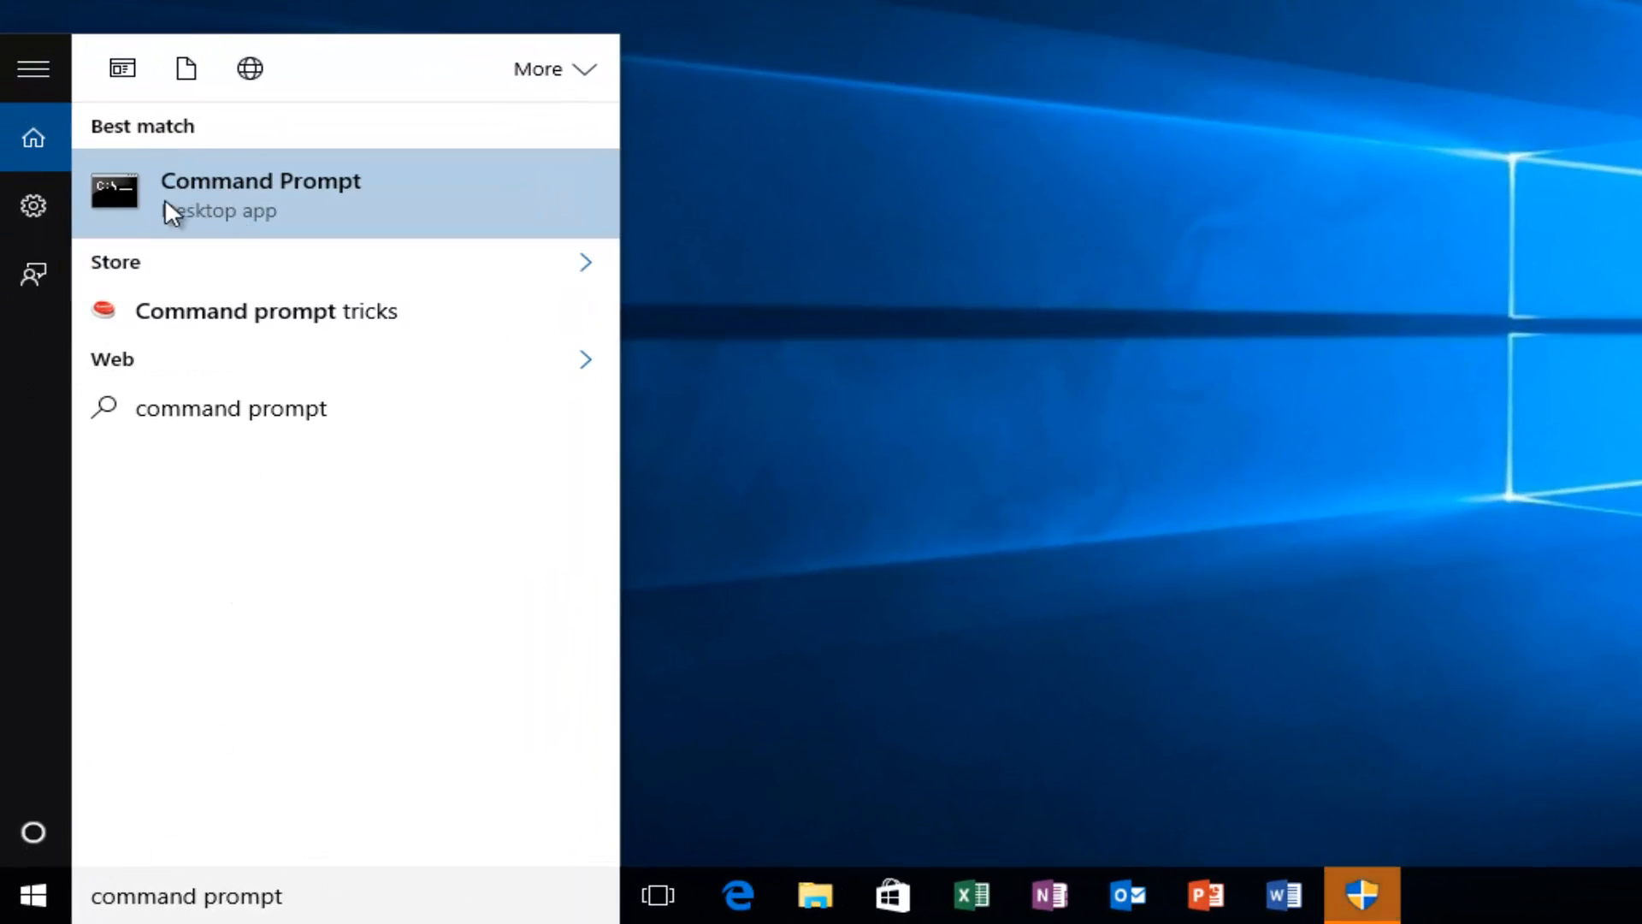
{"action": "mouse_move", "coordinate": [262, 201]}
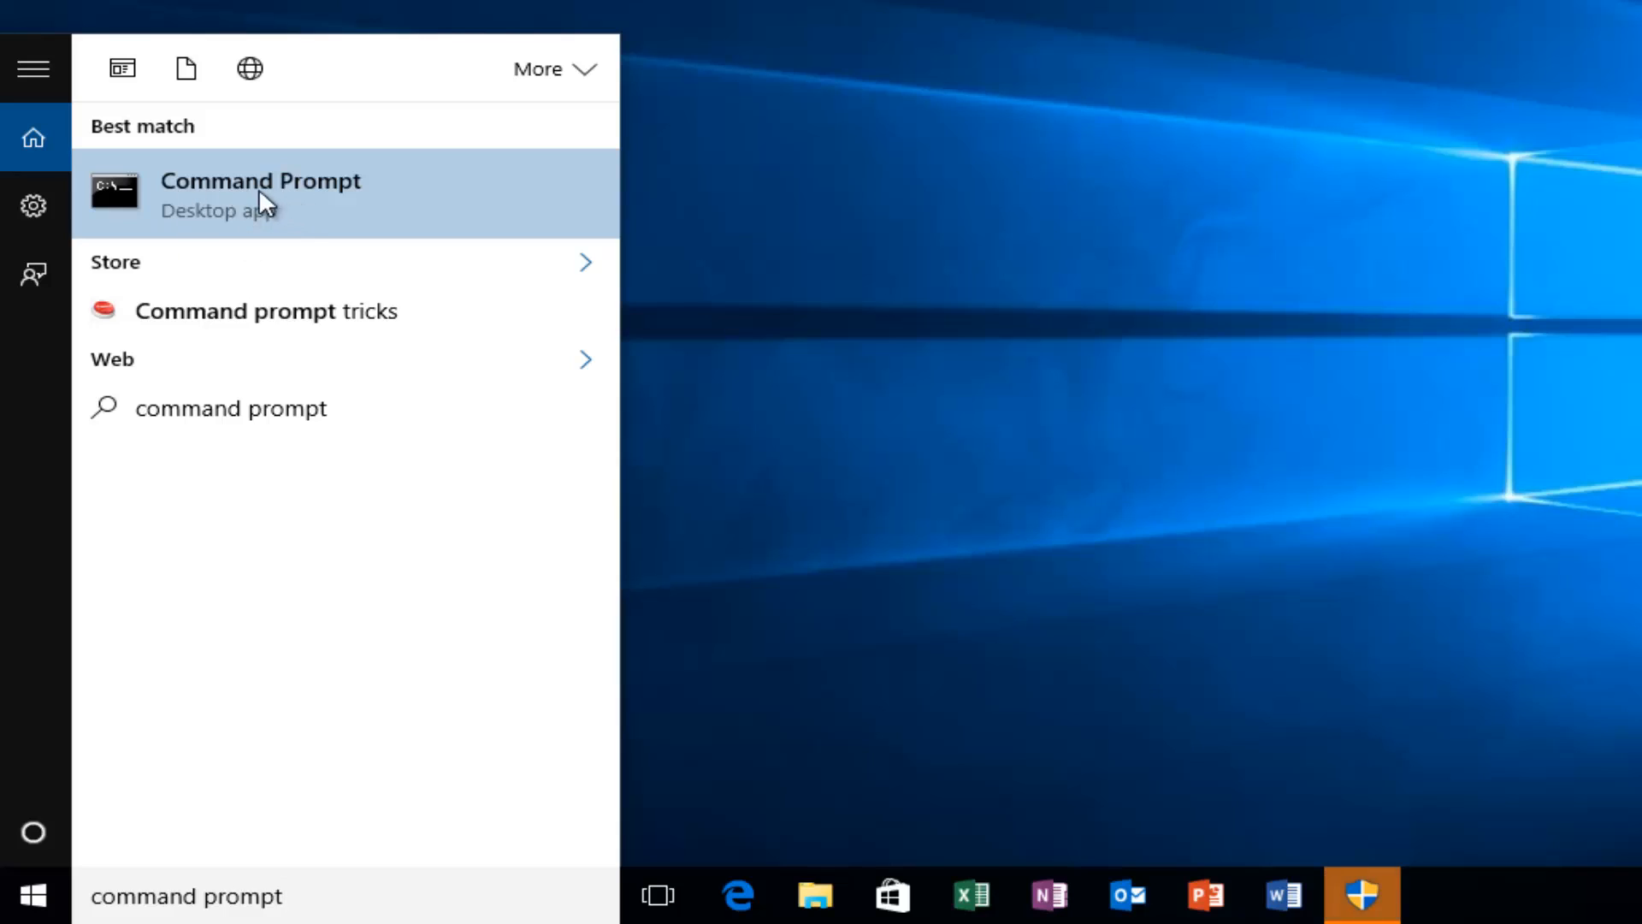
{"action": "right_click", "coordinate": [260, 192]}
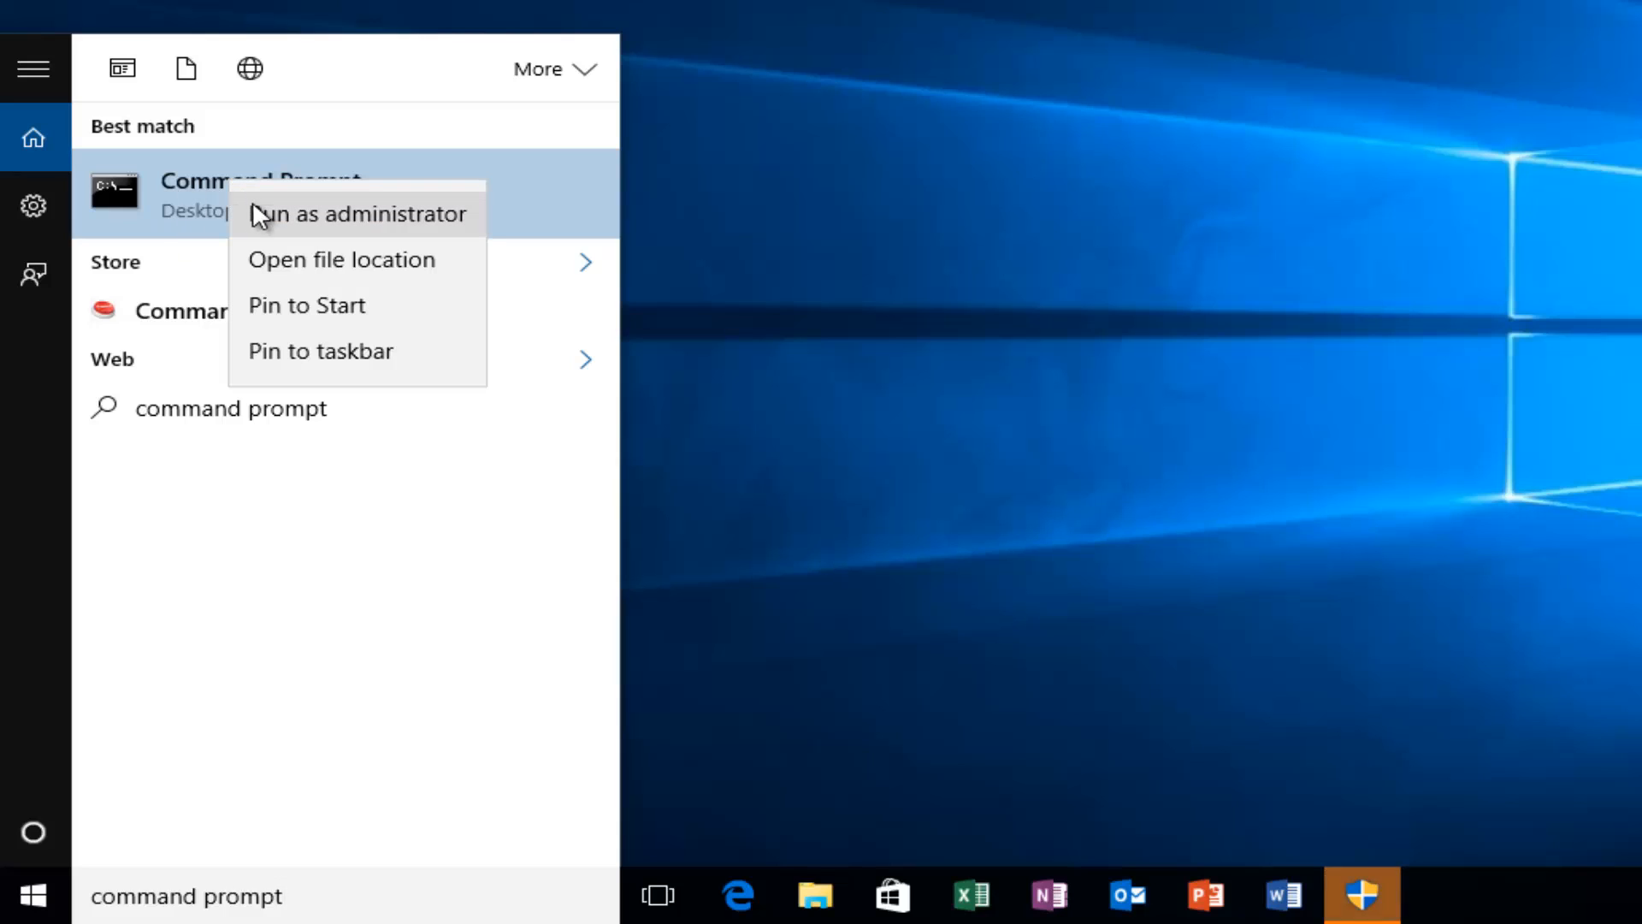
{"action": "mouse_move", "coordinate": [339, 232]}
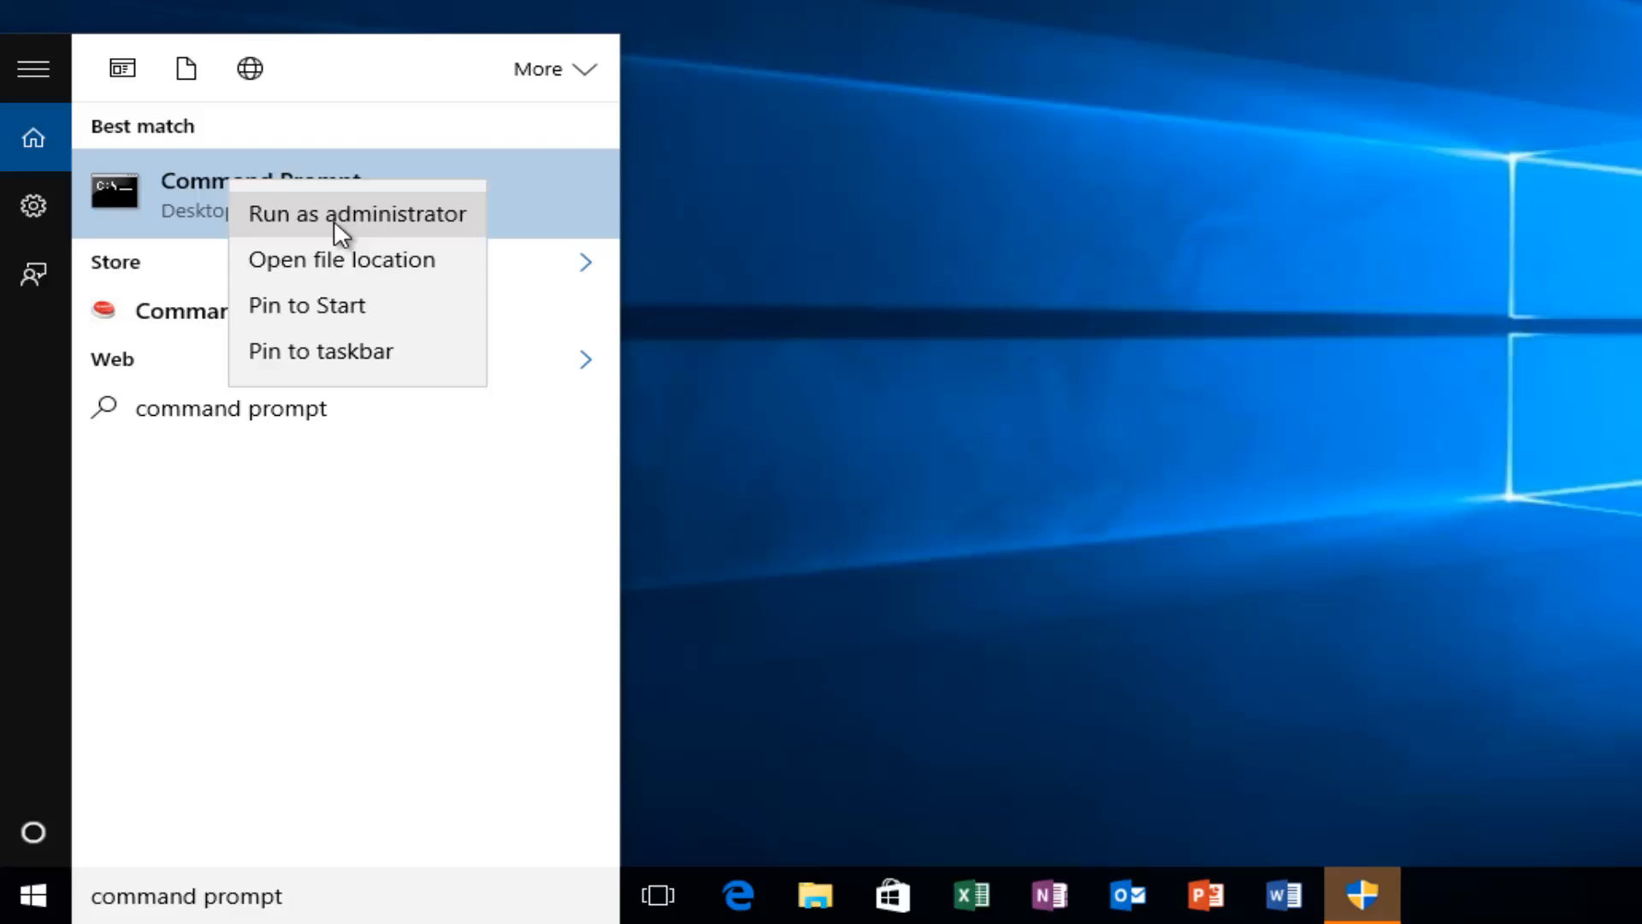
{"action": "left_click", "coordinate": [358, 214]}
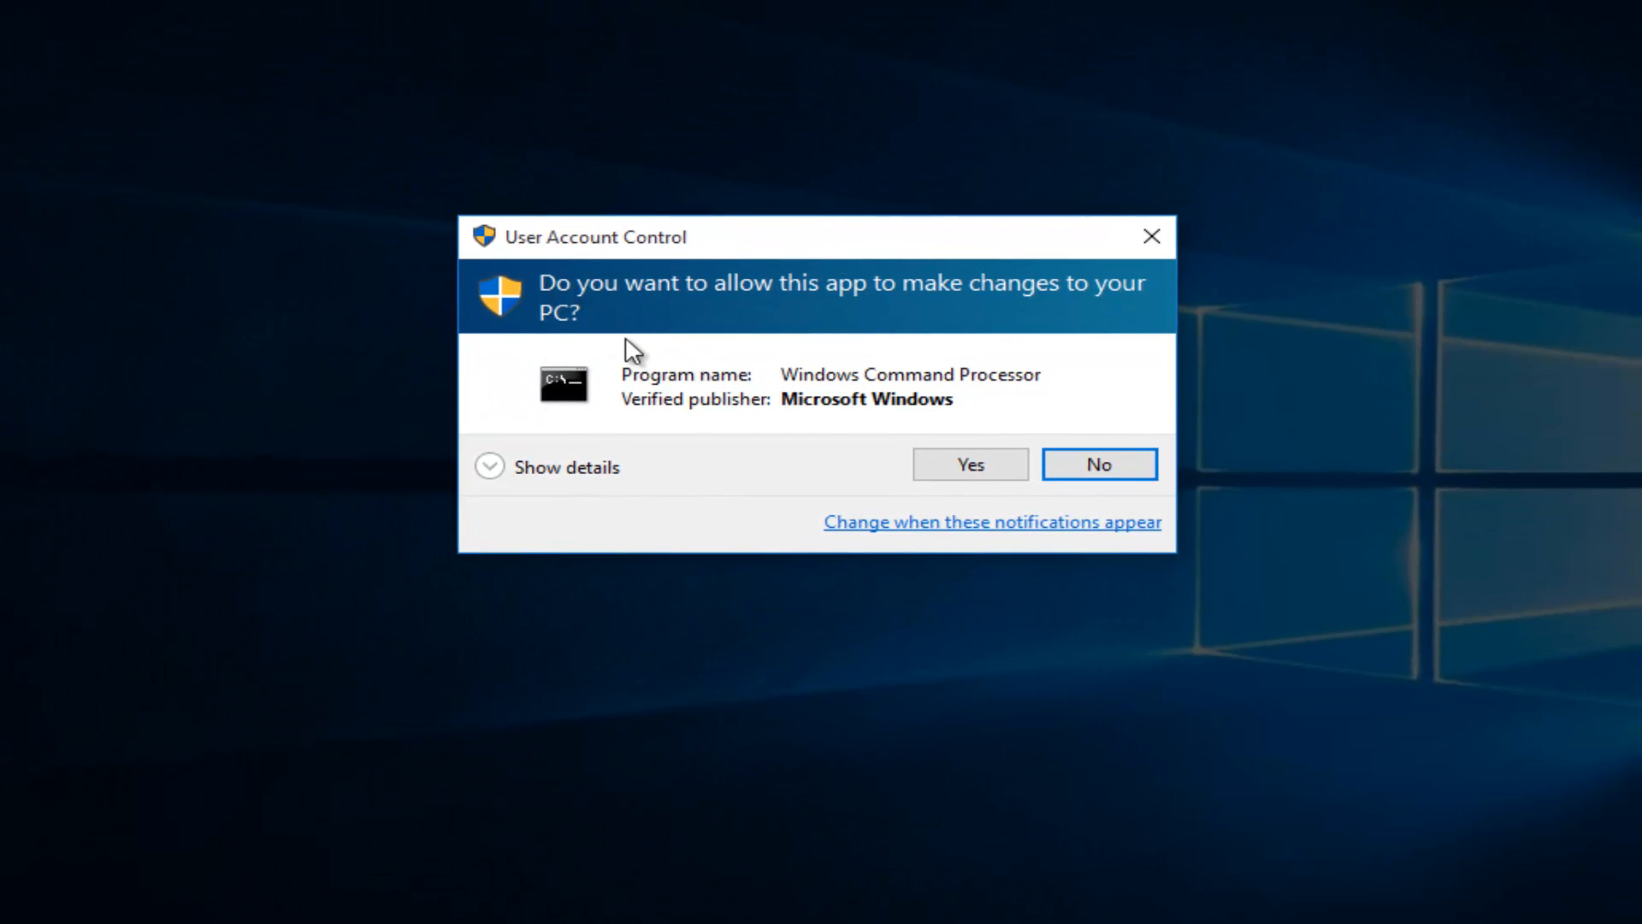
Step: Approve the User Account Control prompt to open the elevated system32 Command Prompt
{"action": "left_click", "coordinate": [967, 464]}
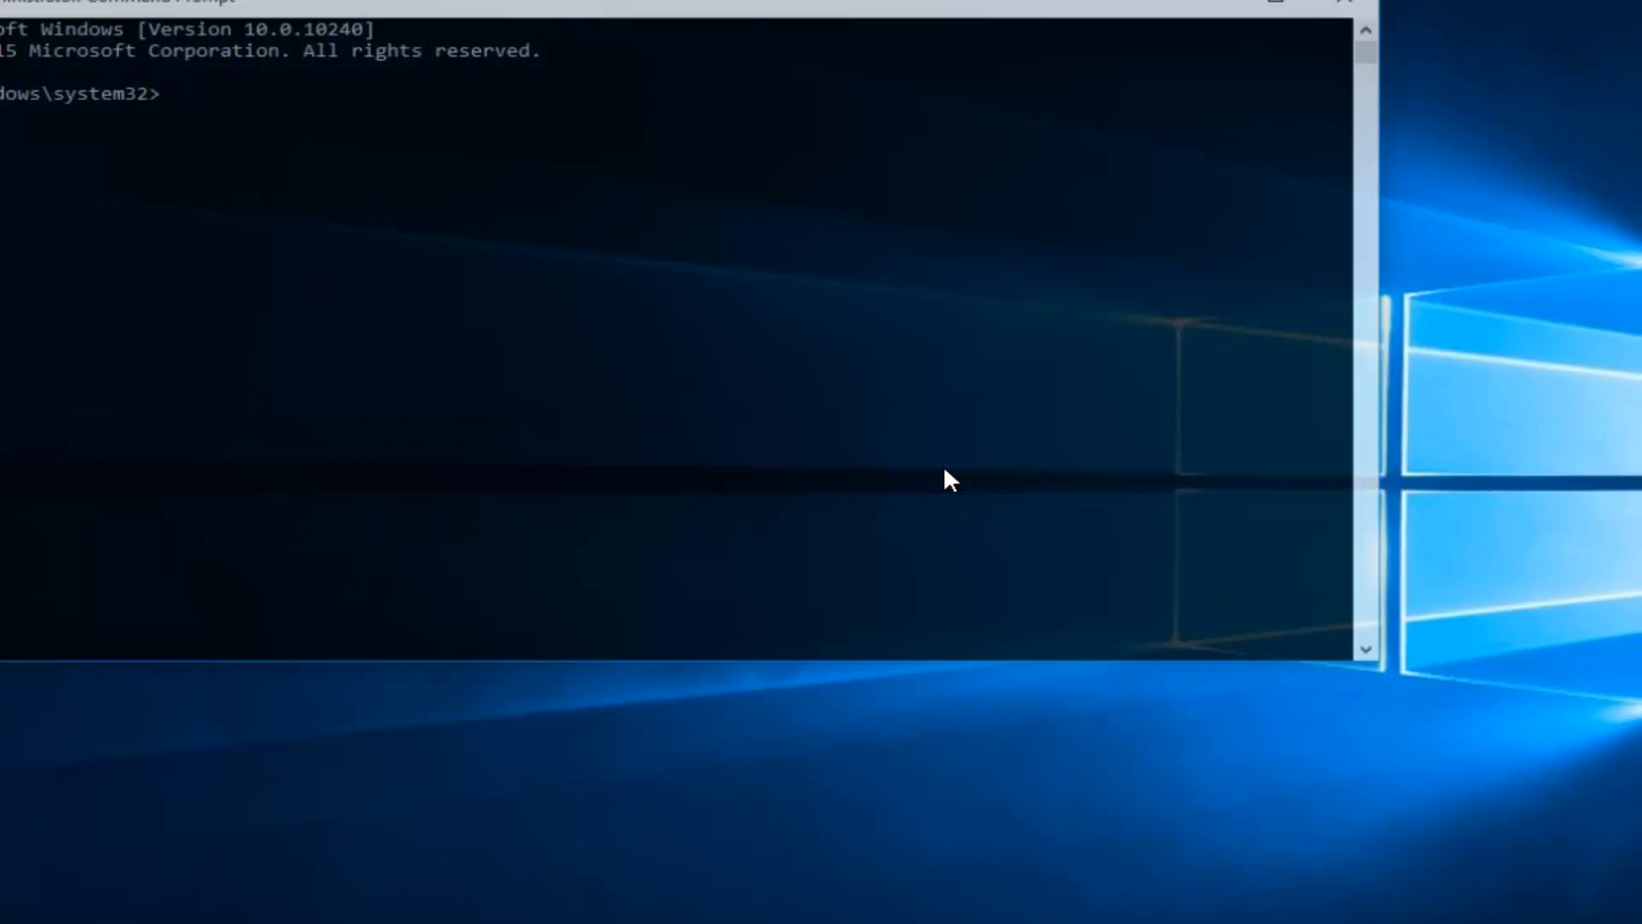